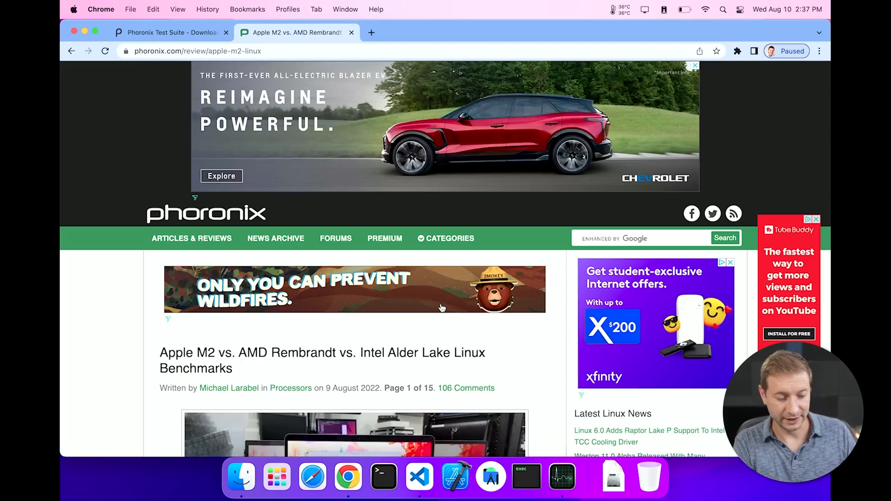
Scroll past the header ads to the article's first paragraphs and photos.
{"action": "scroll", "scroll_direction": "down", "scroll_amount": 3}
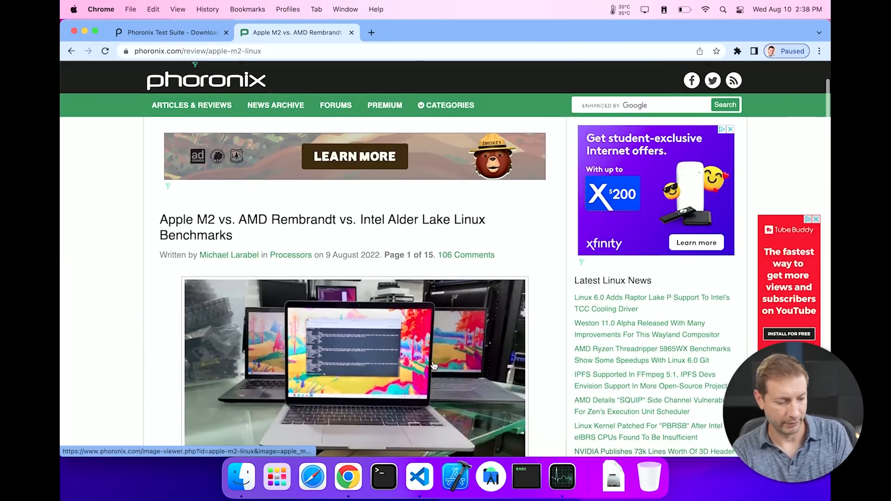
{"action": "scroll", "scroll_direction": "down", "scroll_amount": 3}
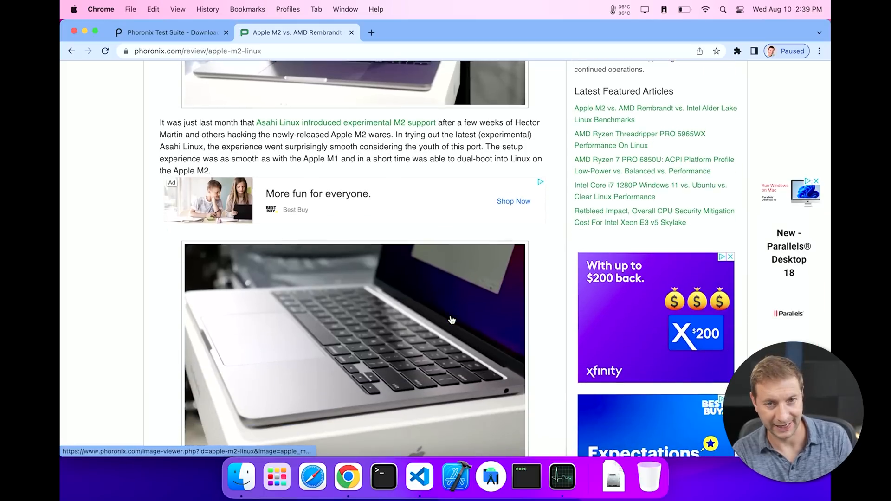
{"action": "scroll", "scroll_direction": "down", "scroll_amount": 3}
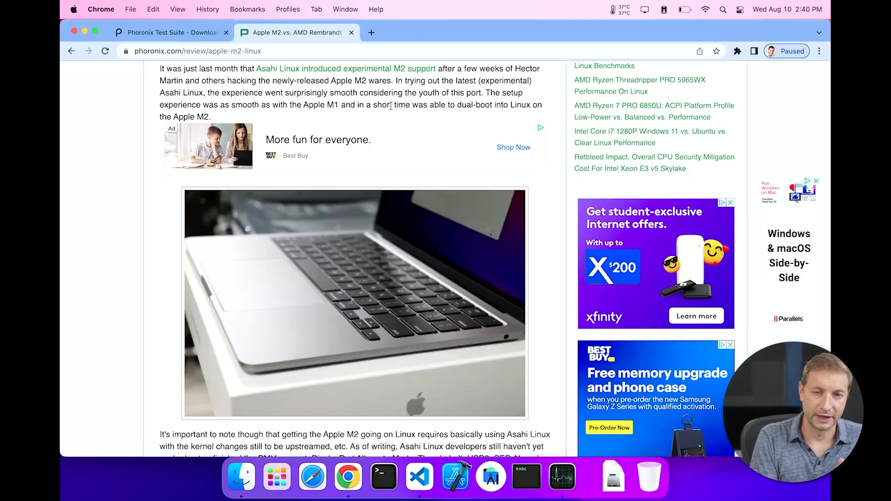
Highlight 'Thunderbolt, USB3, SEP, Neural' in the Asahi Linux hardware-support paragraph.
{"action": "scroll", "scroll_direction": "down", "scroll_amount": 3}
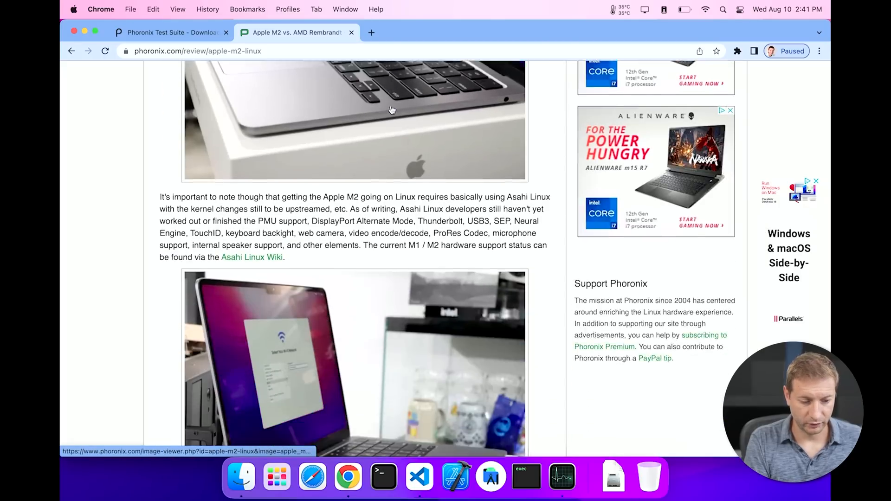
{"action": "scroll", "scroll_direction": "down", "scroll_amount": 3}
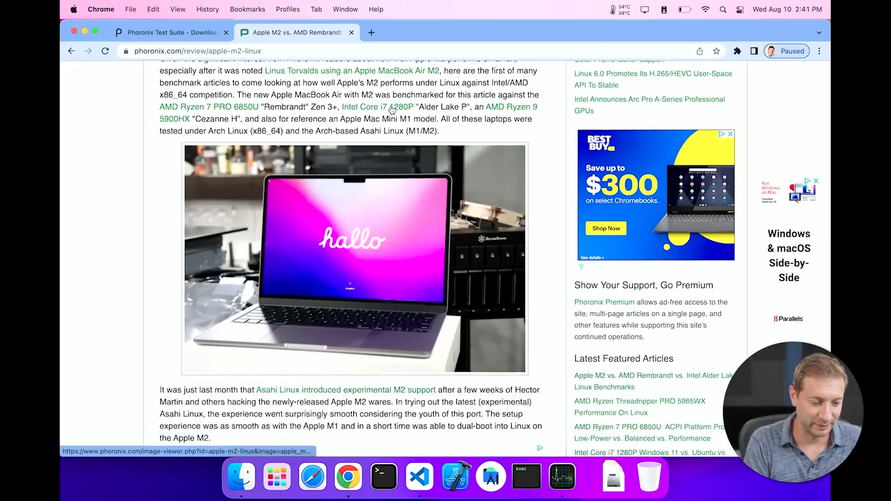
{"action": "scroll", "scroll_direction": "down", "scroll_amount": 3}
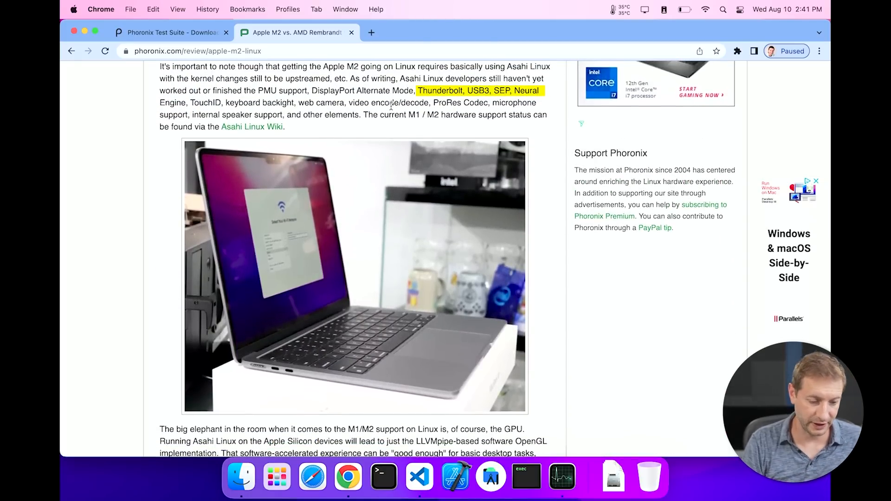
{"action": "left_click_drag", "start_coordinate": [543, 90], "coordinate": [463, 103]}
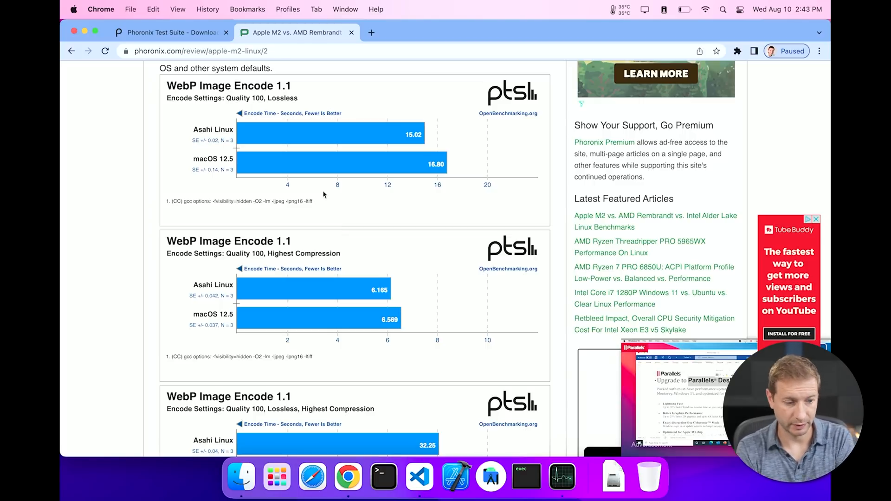
{"action": "mouse_move", "coordinate": [269, 133]}
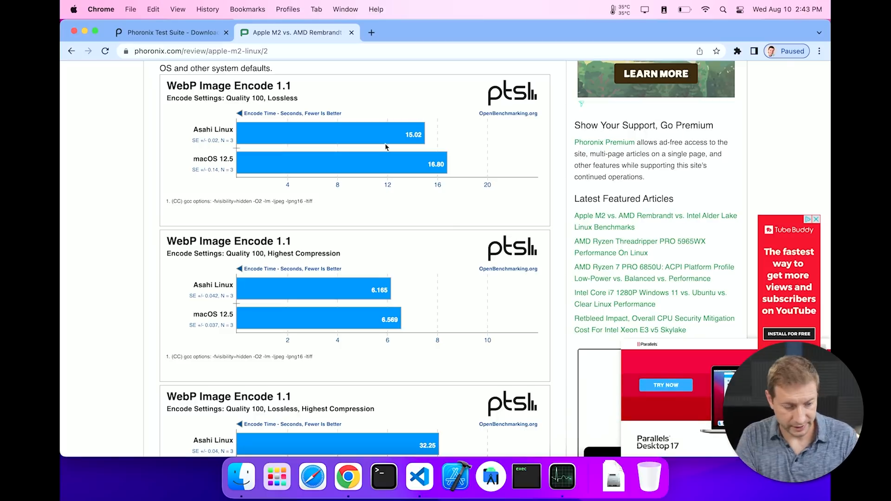
Scroll through the WebP Image Encode 1.1 charts on page 2 of the review.
{"action": "scroll", "scroll_direction": "down", "scroll_amount": 3}
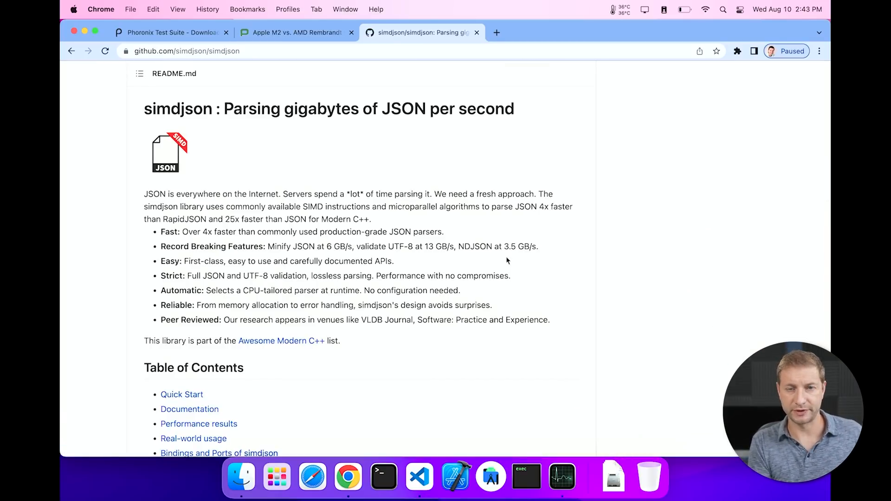
{"action": "left_click", "coordinate": [292, 33]}
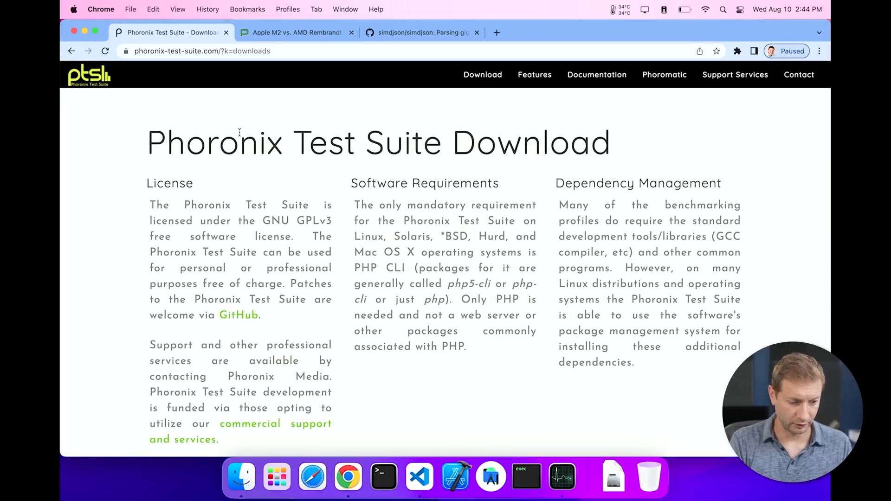
Download the Phoronix Test Suite 10.8 (Stable) release package.
{"action": "scroll", "scroll_direction": "down", "scroll_amount": 3}
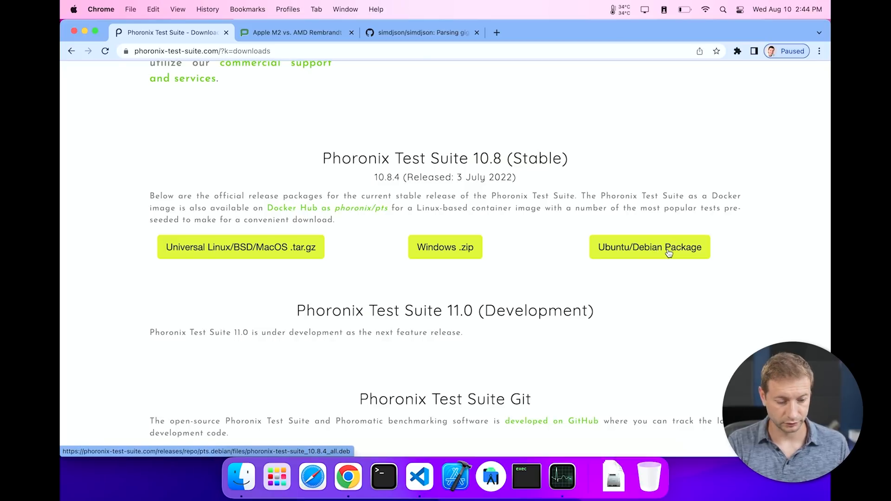
{"action": "left_click", "coordinate": [239, 247]}
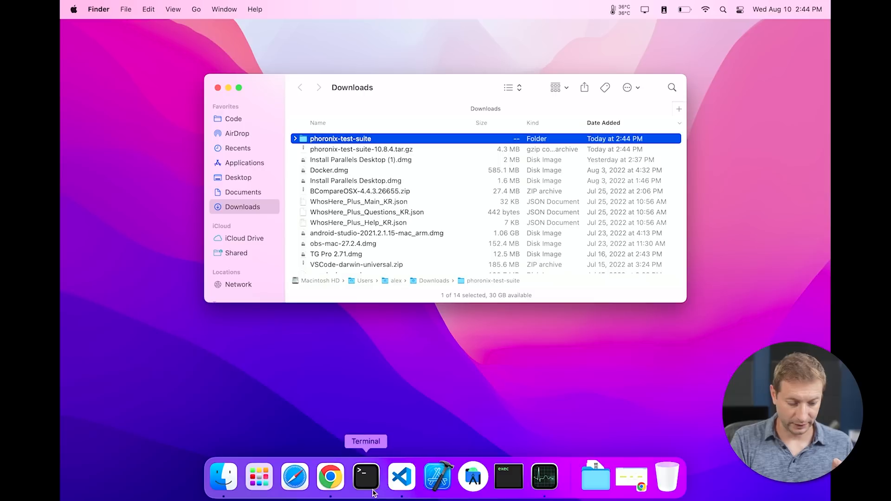
Bring up Terminal and move into the ~/Downloads/phoronix-test-suite folder.
{"action": "left_click", "coordinate": [366, 475]}
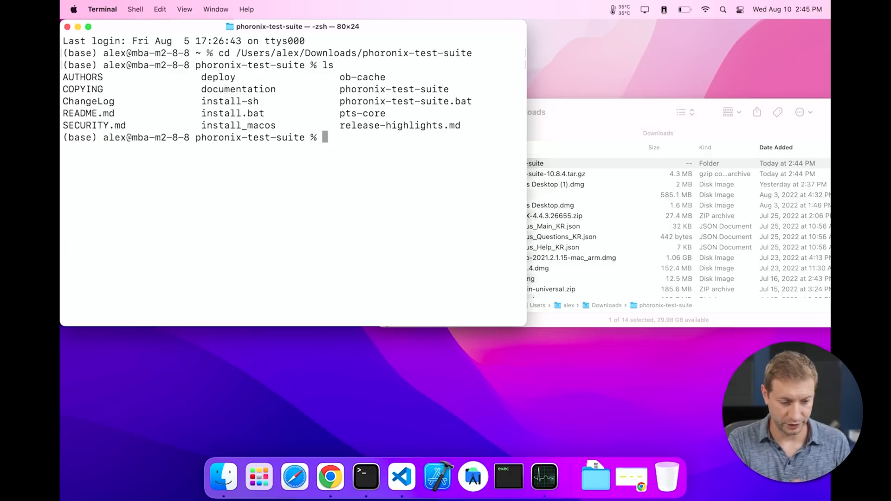
{"action": "type", "text": "pho"}
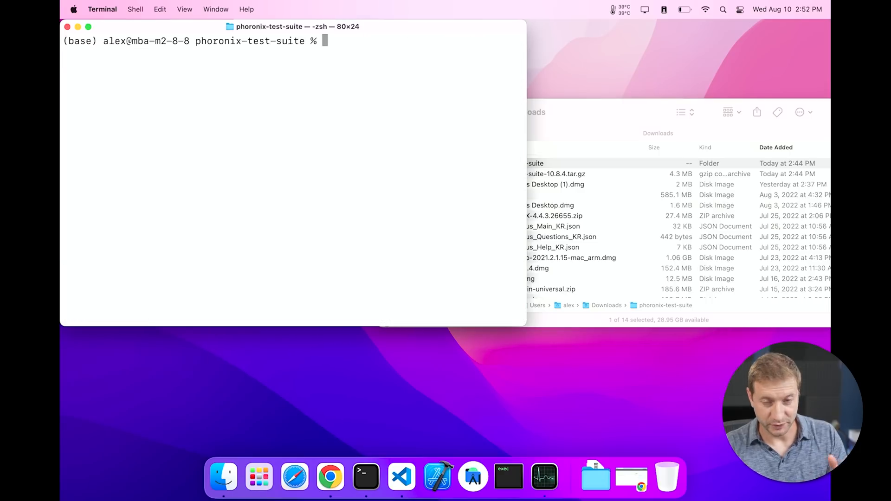
Run ./phoronix-test-suite help, review its command reference, and start the next command.
{"action": "type", "text": "./phoronix-test-suite help"}
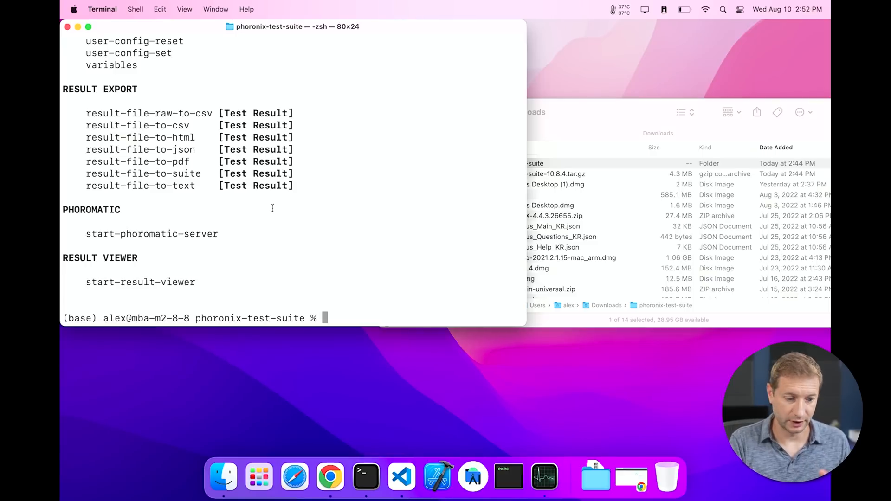
{"action": "scroll", "scroll_direction": "down", "scroll_amount": 3}
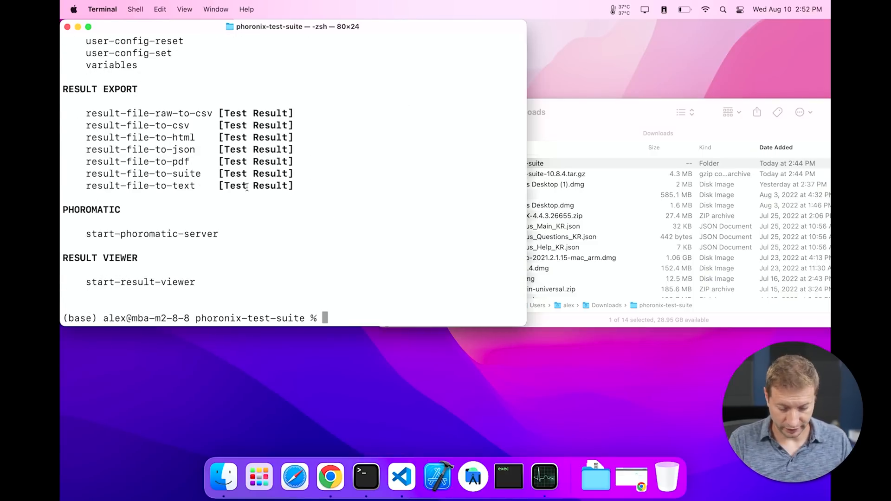
{"action": "type", "text": "./phoronix-test-suite help"}
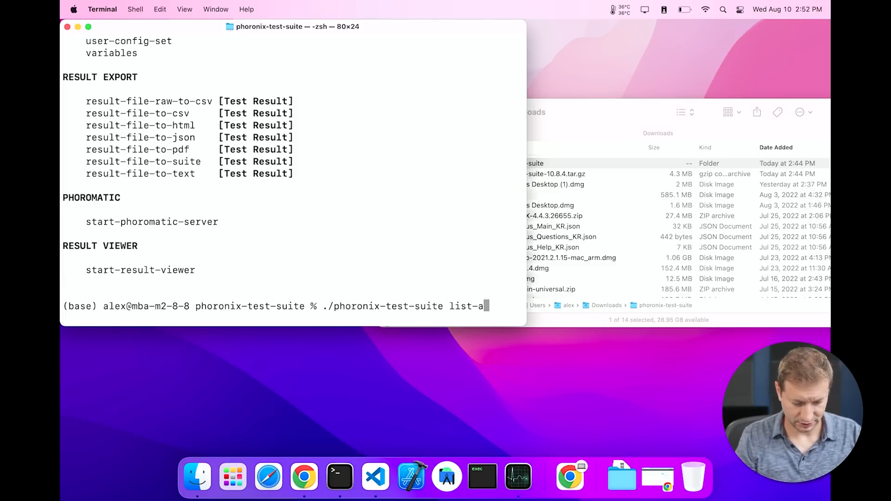
Run ./phoronix-test-suite list-available-tests and look through the printed test list.
{"action": "type", "text": "vailable-t"}
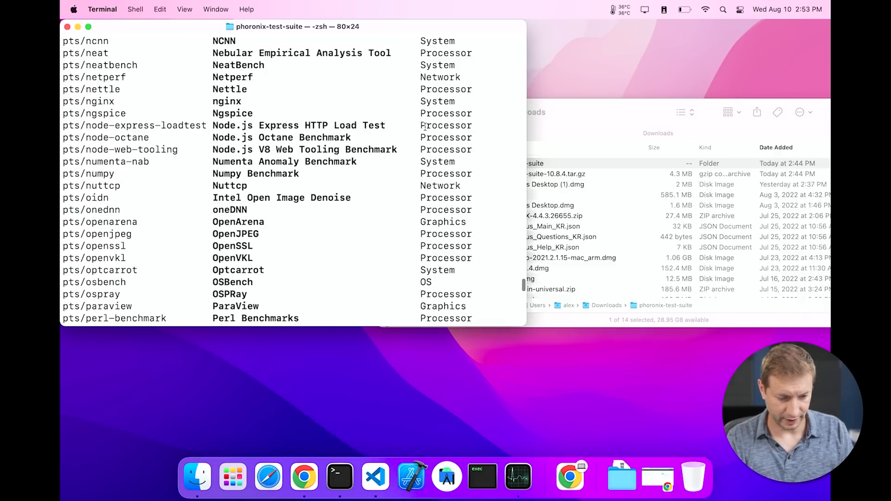
{"action": "double_click", "coordinate": [437, 101]}
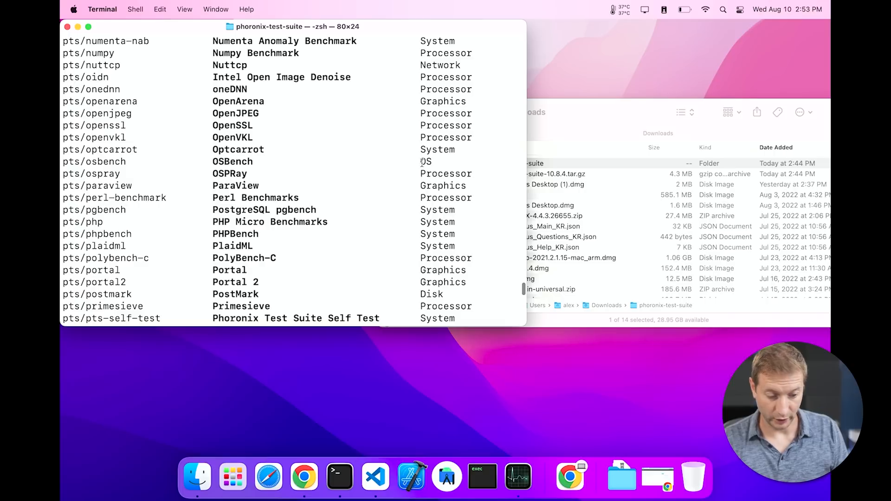
{"action": "scroll", "scroll_direction": "down", "scroll_amount": 3}
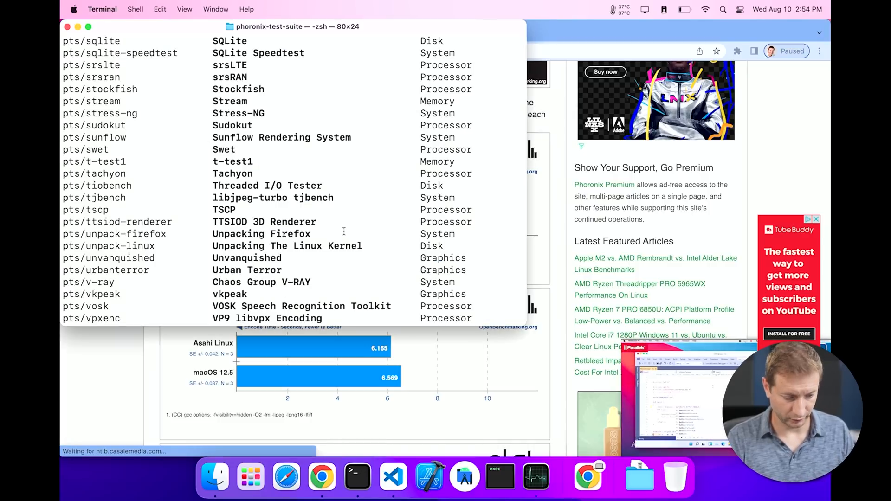
Search the list for webp, mark the pts/webp entry, and type ./phoronix-test-suite benchmark webp.
{"action": "type", "text": "webp"}
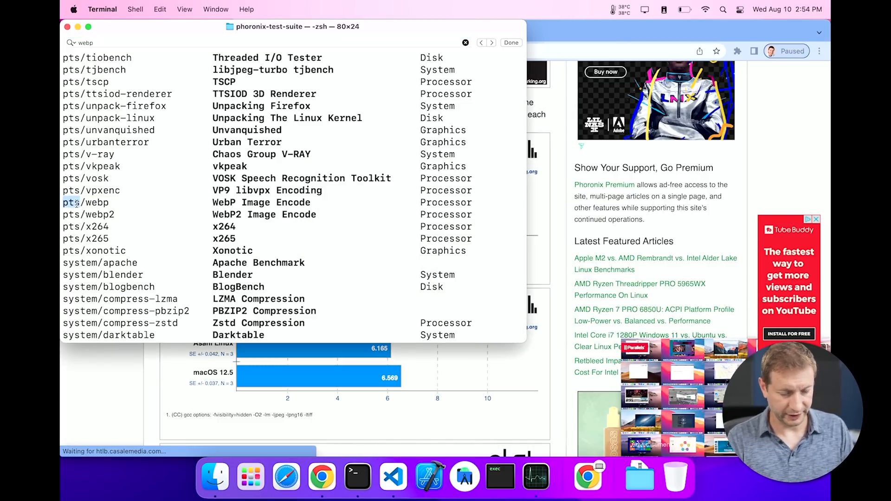
{"action": "double_click", "coordinate": [97, 202]}
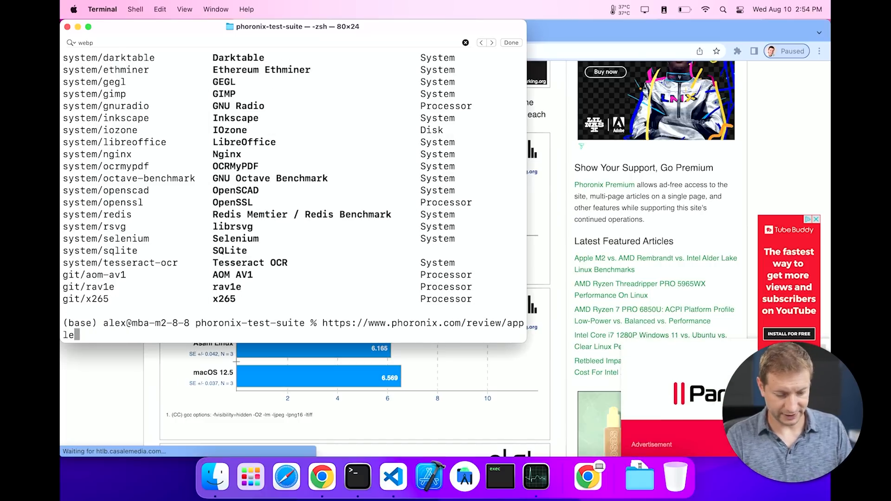
{"action": "type", "text": "./phoronix-test-suite l"}
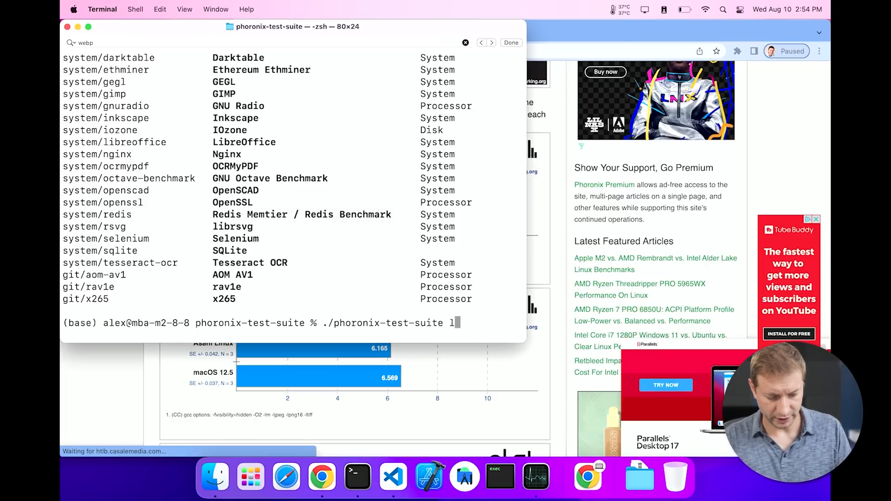
{"action": "type", "text": "enchmark web"}
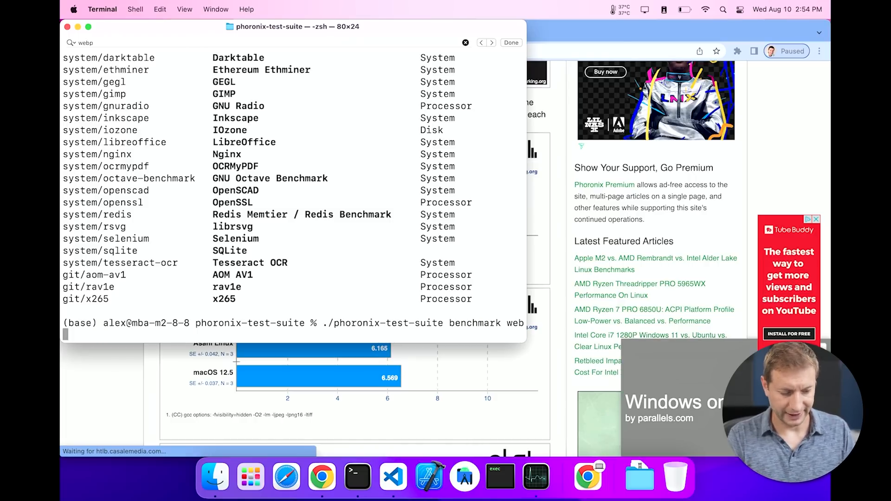
Run the WebP benchmark and answer 3 at the missing JPEG dependency prompt to retry installing.
{"action": "type", "text": "pb"}
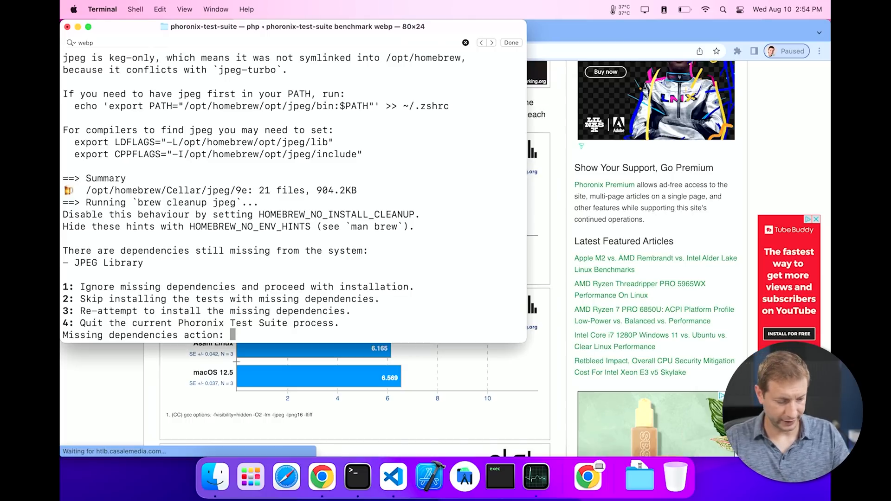
{"action": "type", "text": "3"}
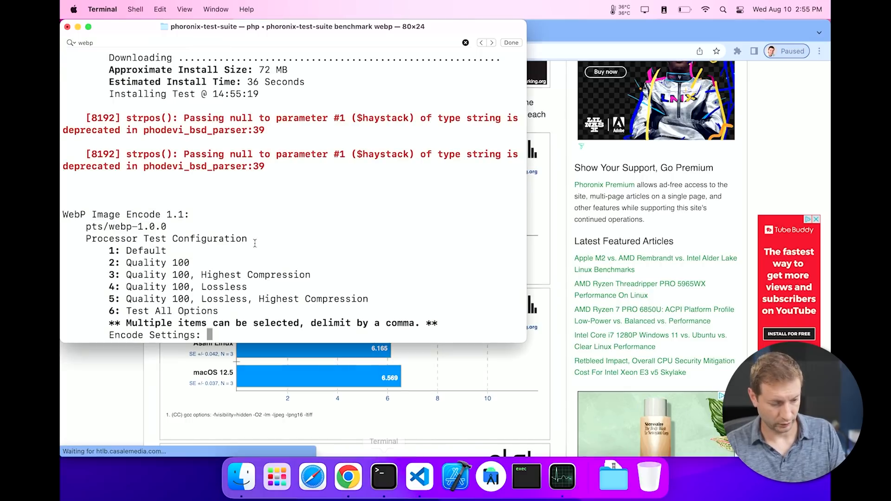
Choose option 4, Quality 100 Lossless, at the Encode Settings prompt and run the test.
{"action": "double_click", "coordinate": [186, 287]}
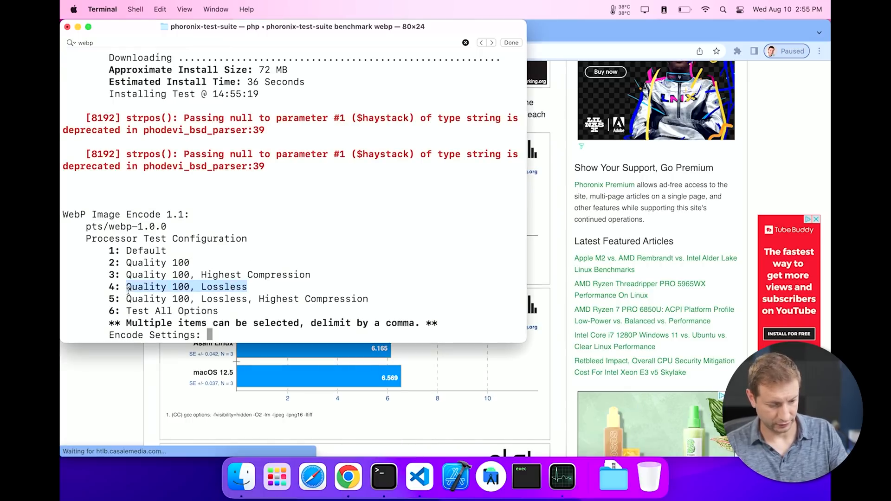
{"action": "type", "text": "4"}
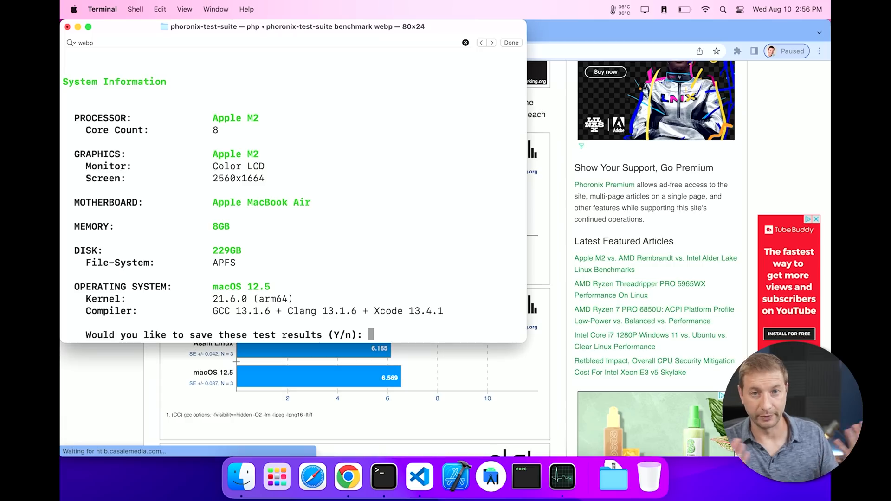
{"action": "type", "text": "n"}
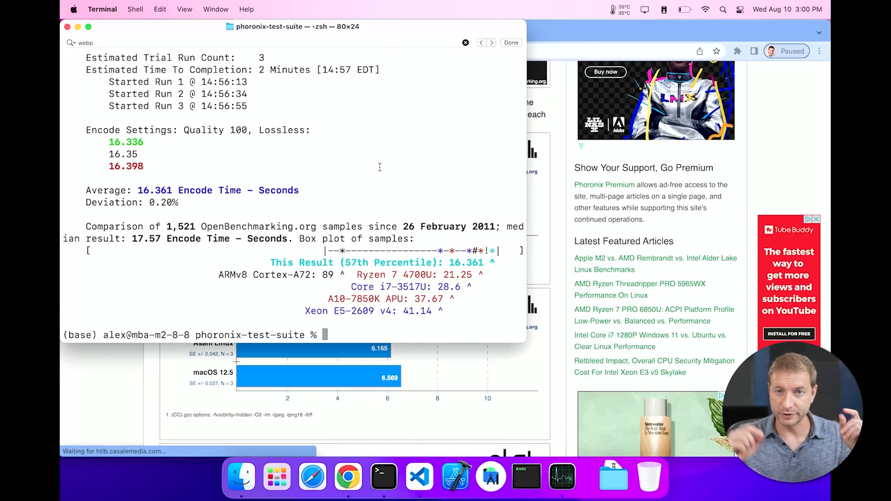
{"action": "mouse_move", "coordinate": [551, 88]}
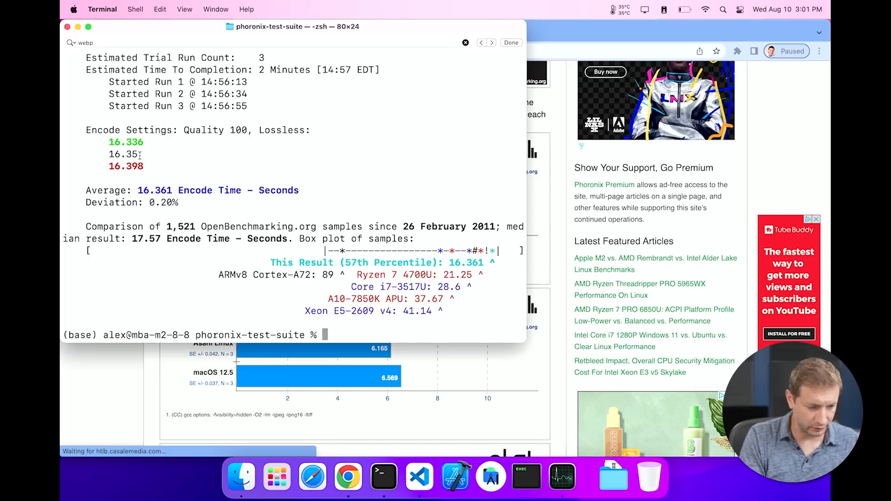
{"action": "double_click", "coordinate": [161, 190]}
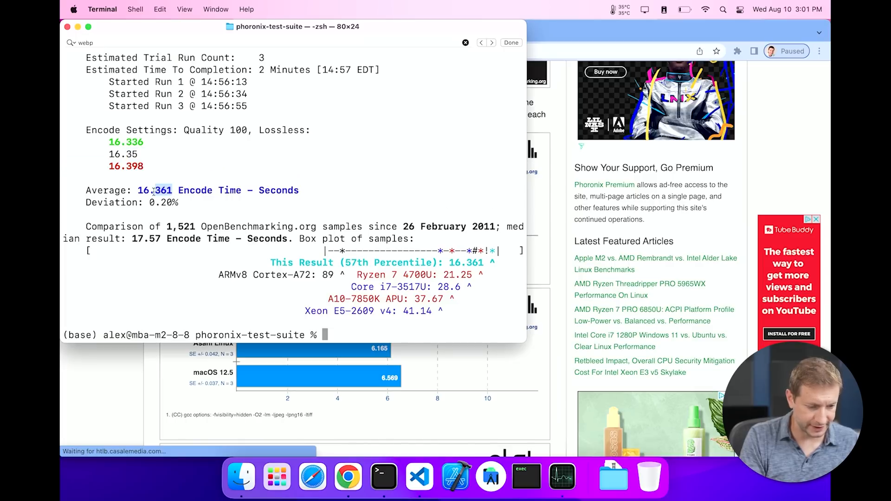